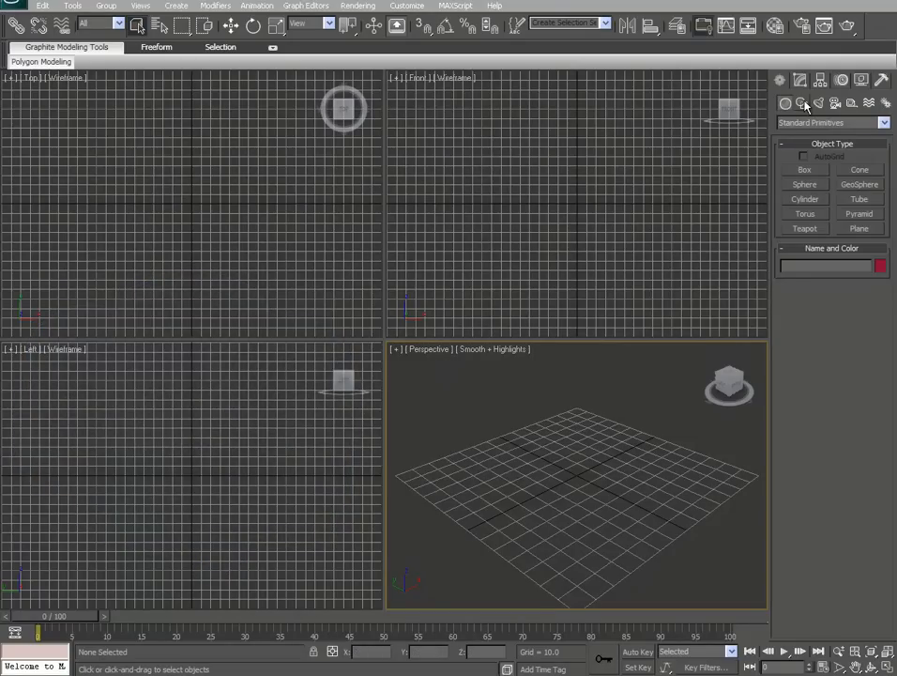
Step: Draw a rectangle shape in the Top viewport and set it to 30 by 170
left_click(802, 103)
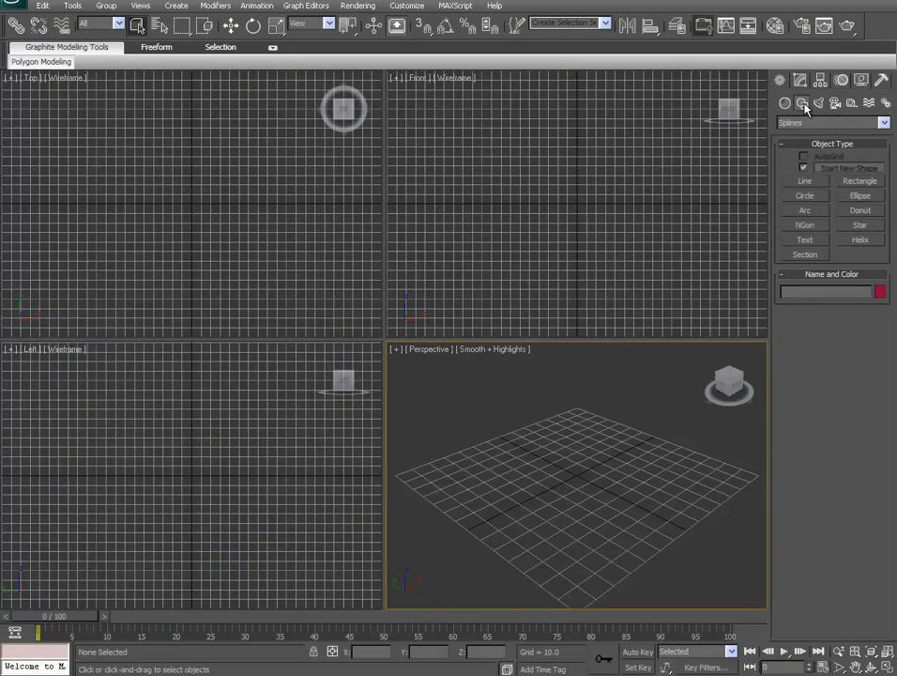
mouse_move(863, 186)
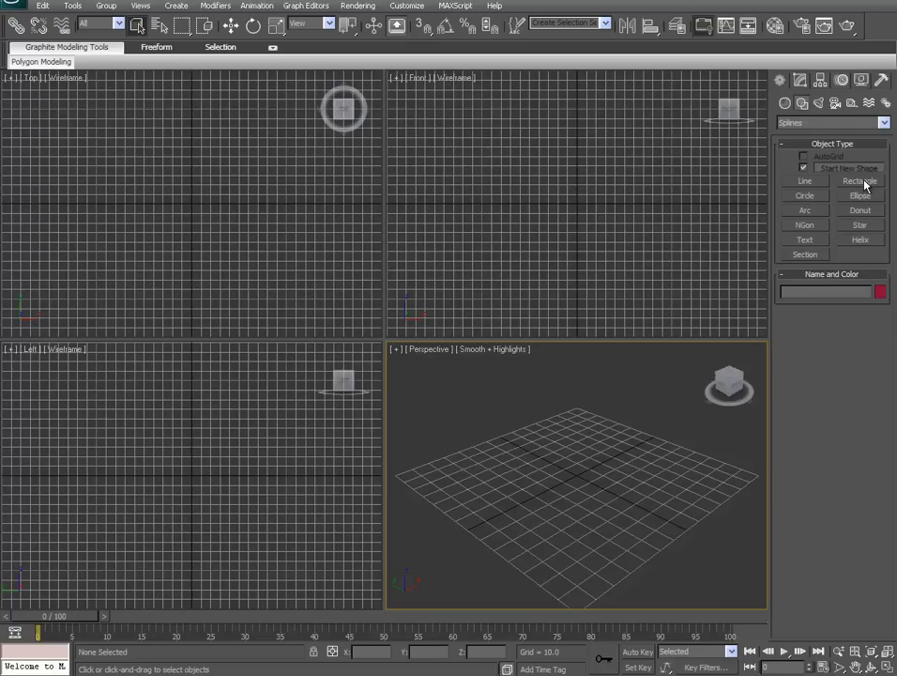
left_click(860, 180)
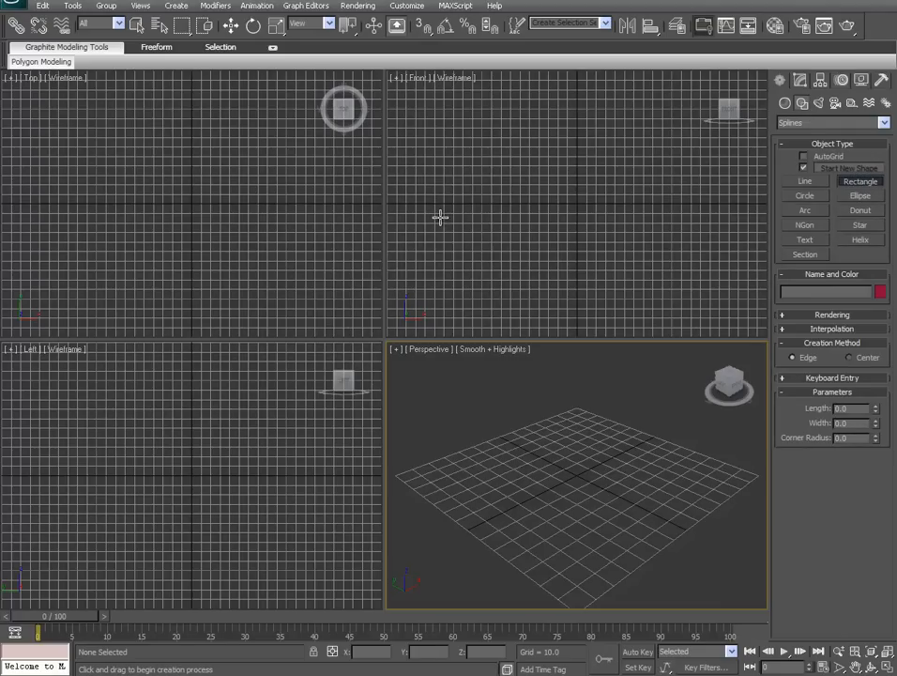
mouse_move(86, 173)
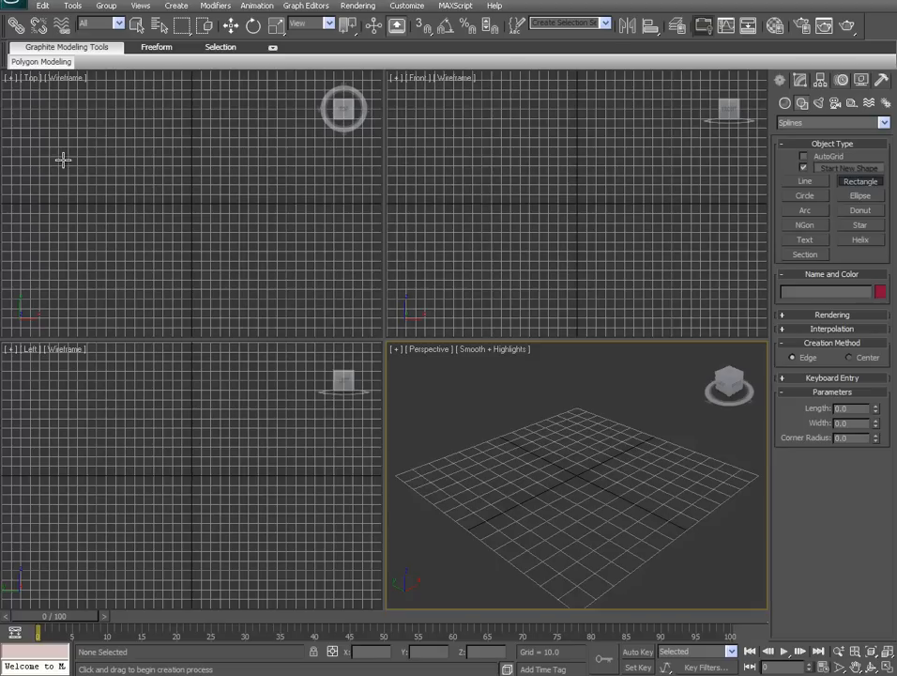
left_click_drag(64, 160, 302, 304)
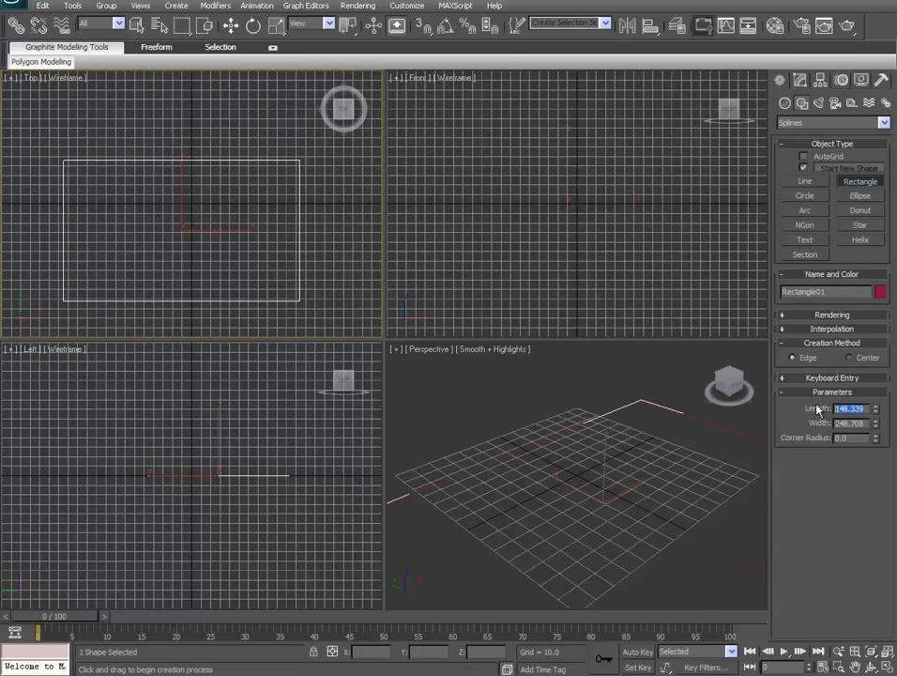
mouse_move(811, 398)
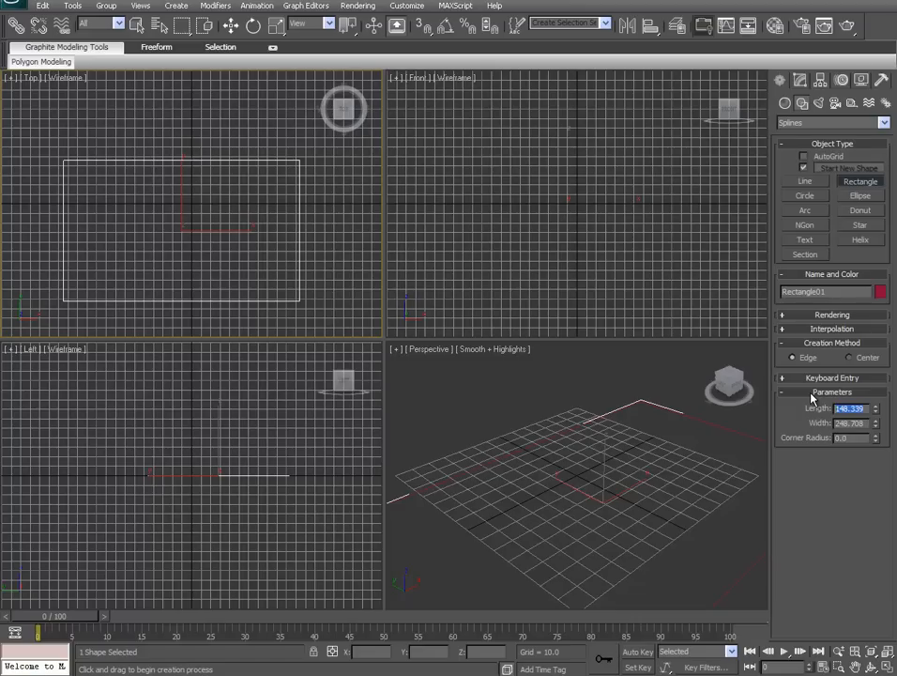
type("30")
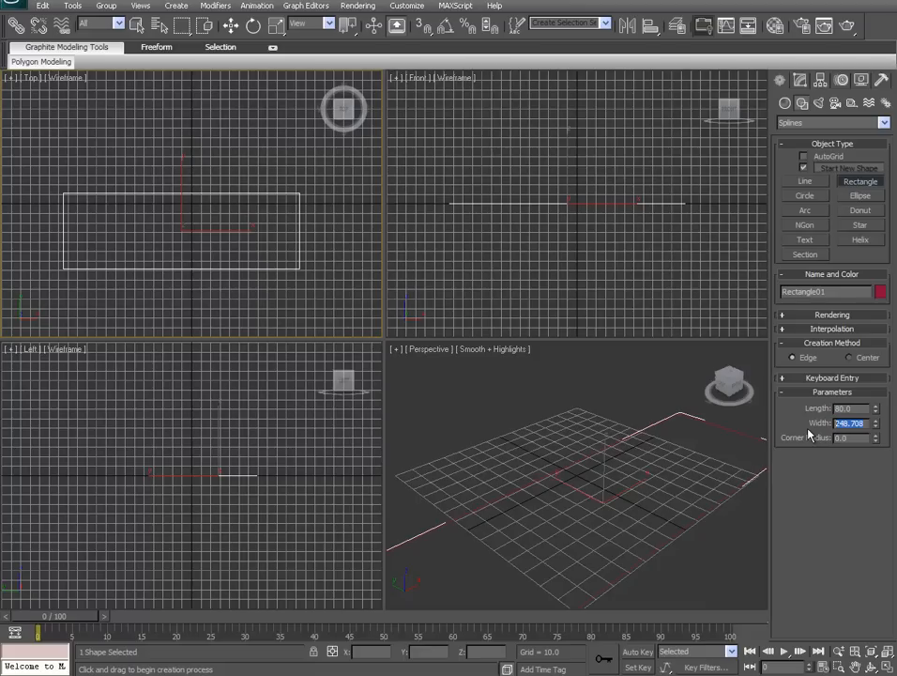
type("170.0")
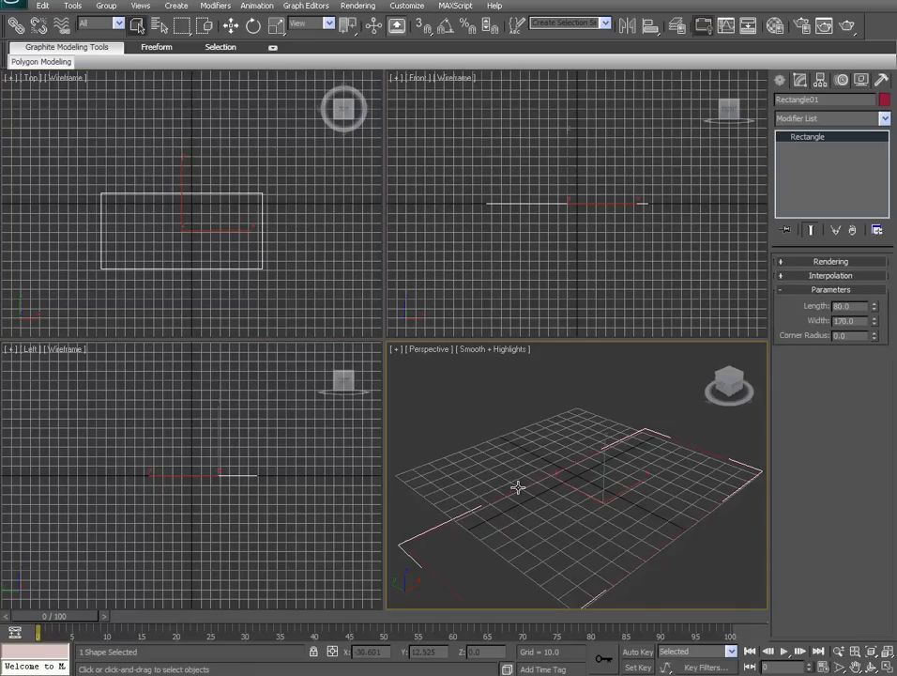
Step: Convert the rectangle to an editable spline and enter vertex level to fillet the left-end corners
right_click(518, 488)
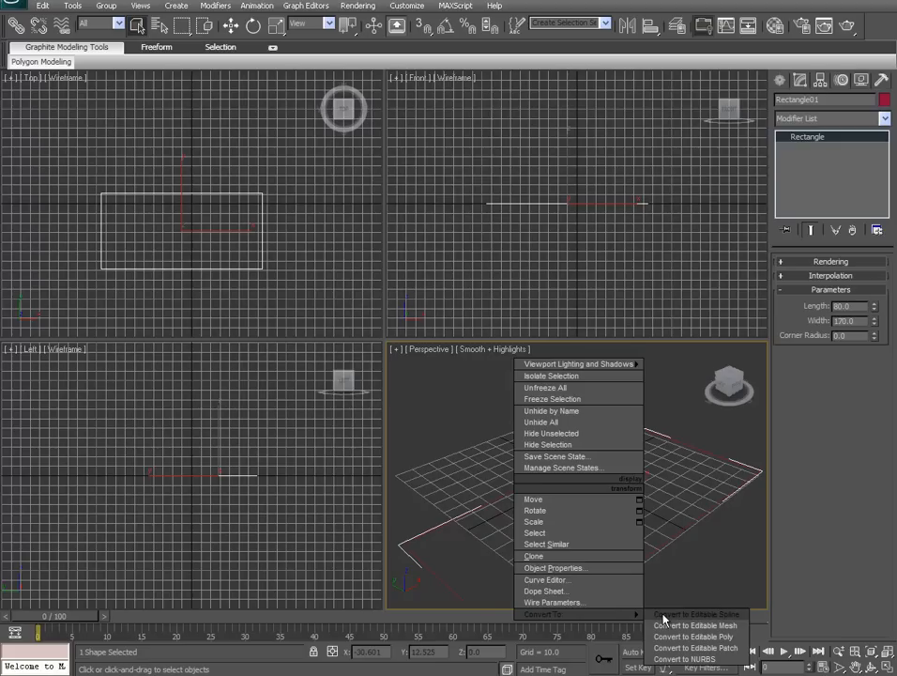
left_click(696, 612)
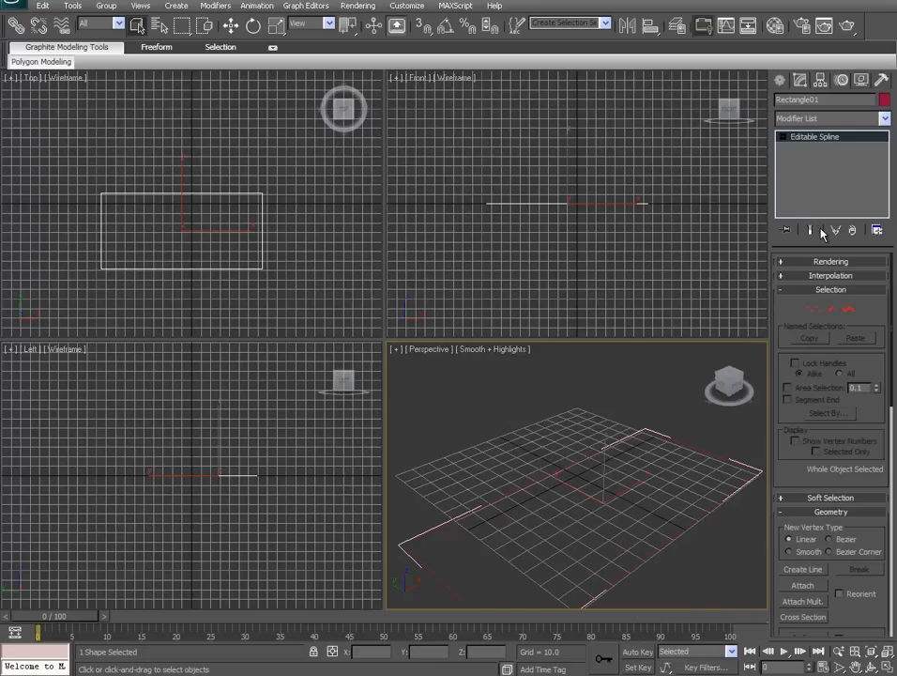
left_click(784, 135)
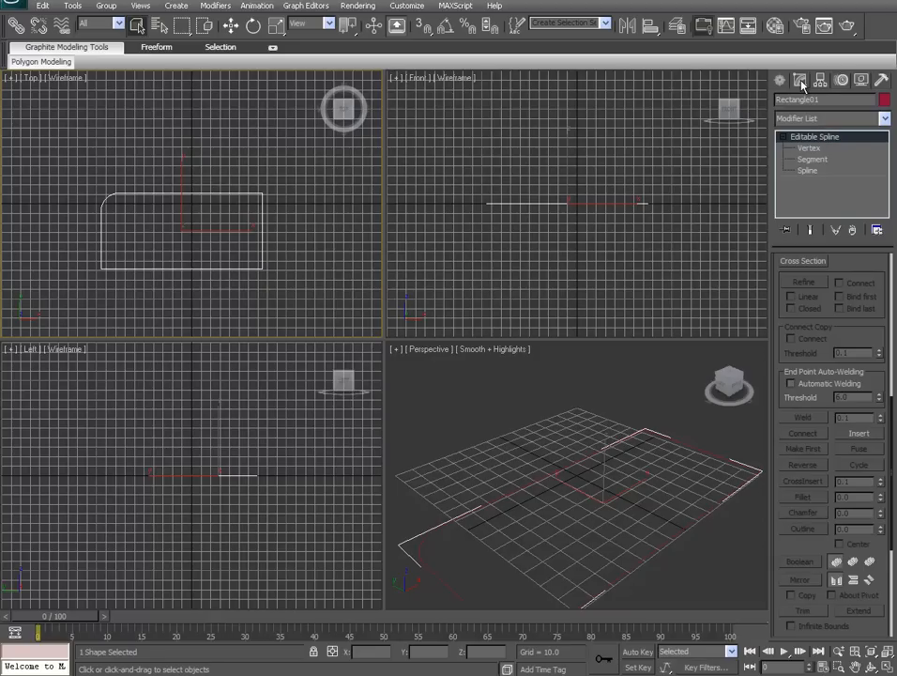
Step: Add an Extrude modifier from the modifier list and set its amount for a thin slab
left_click(829, 117)
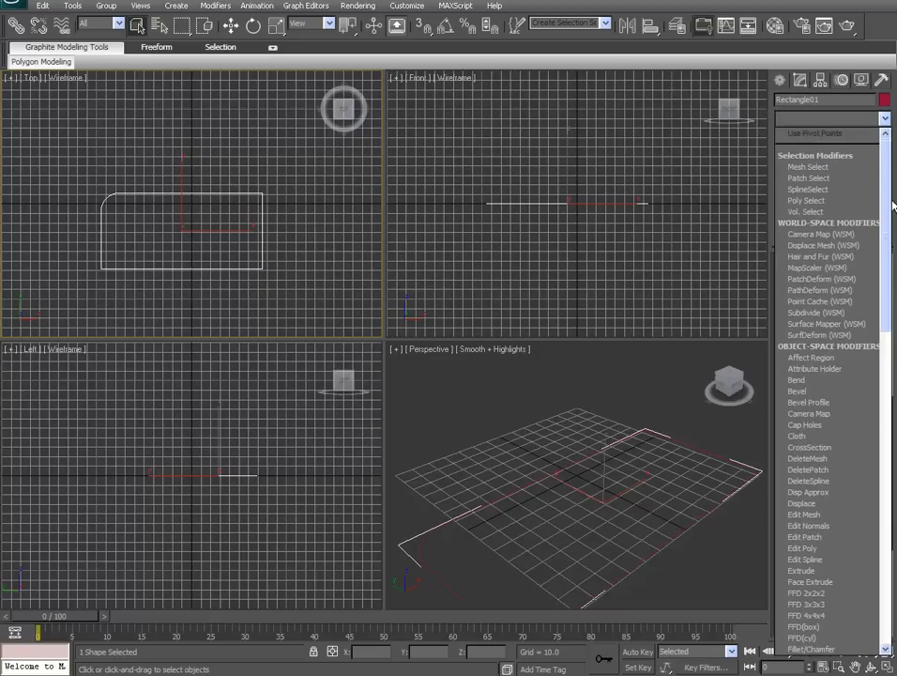
scroll("down", 3)
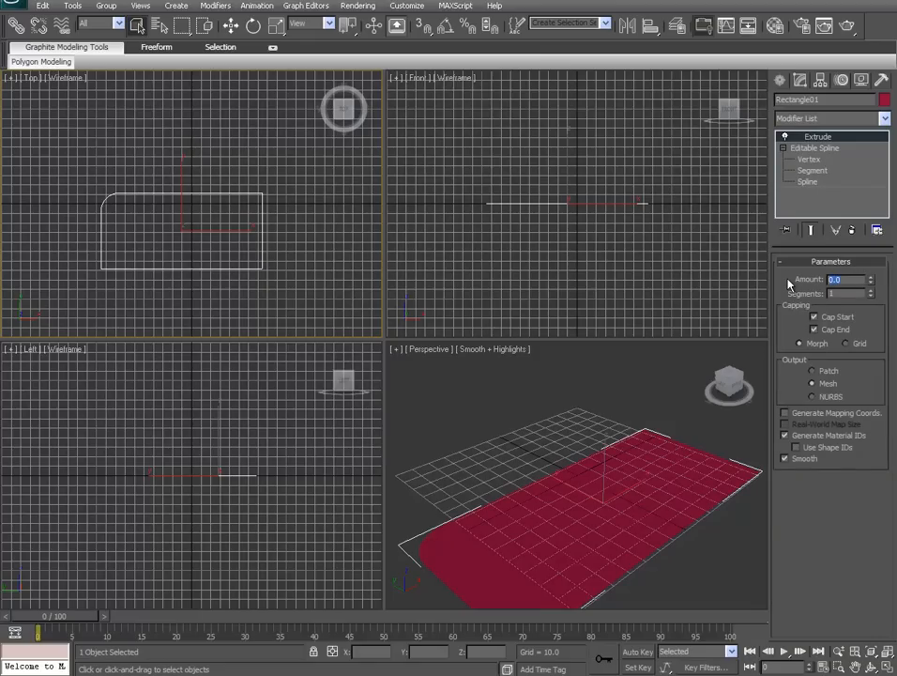
left_click(871, 275)
type("3")
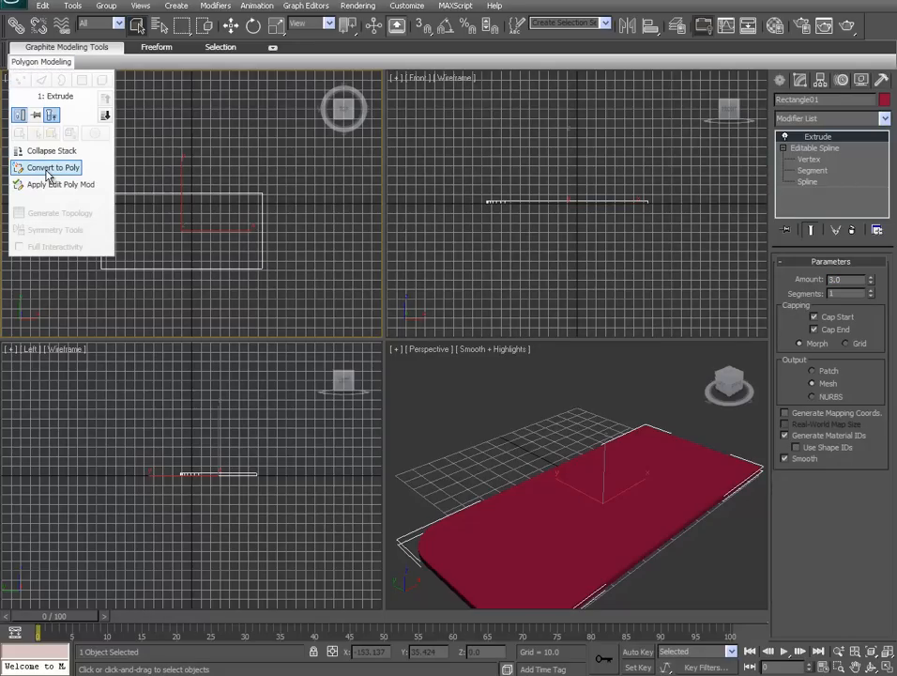
mouse_move(47, 150)
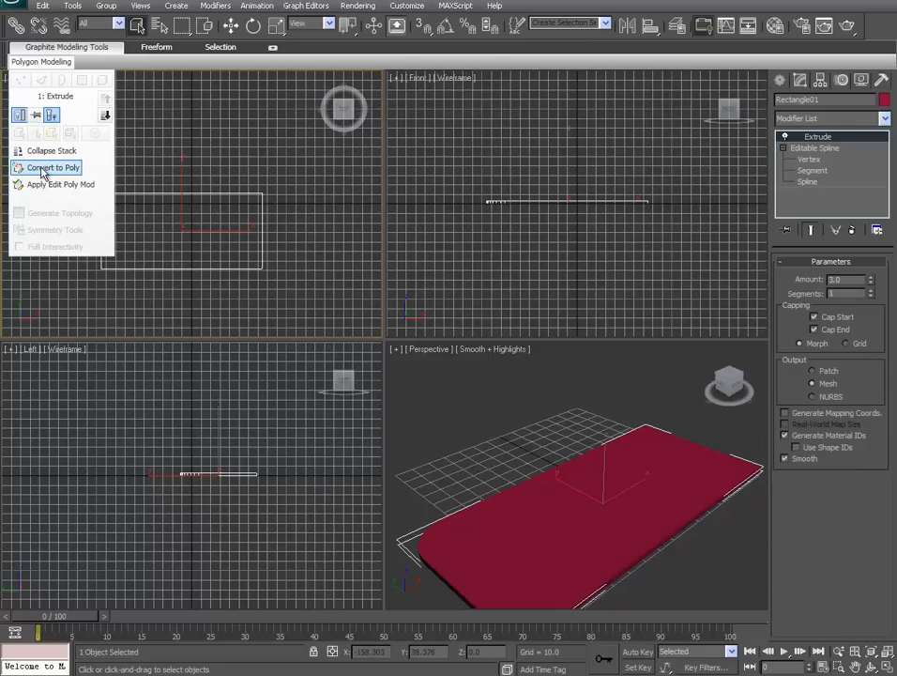
Step: Convert the slab to editable poly and switch to vertex mode to taper the blade edge
left_click(52, 167)
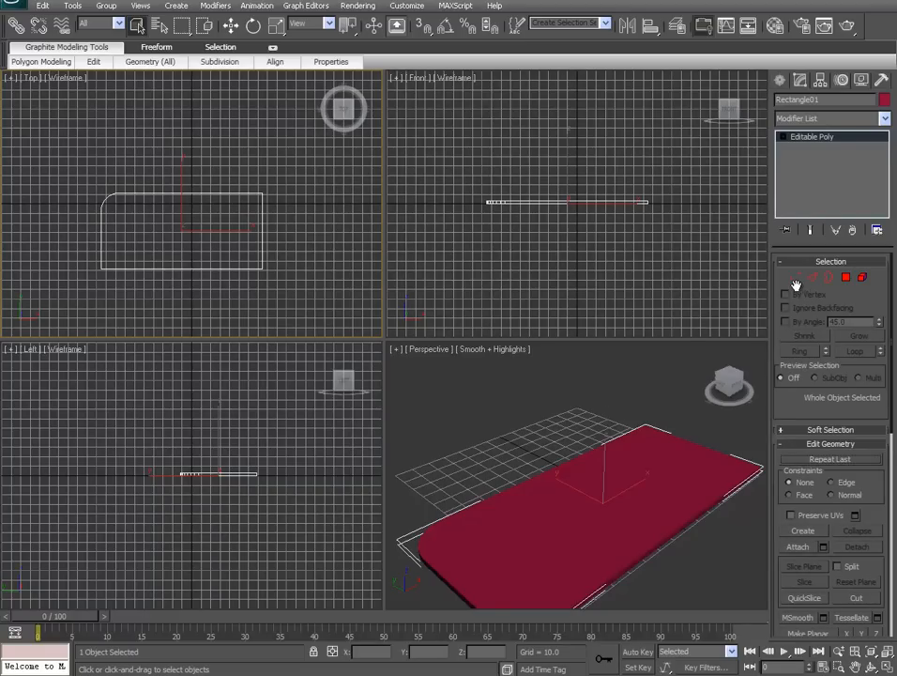
left_click(795, 278)
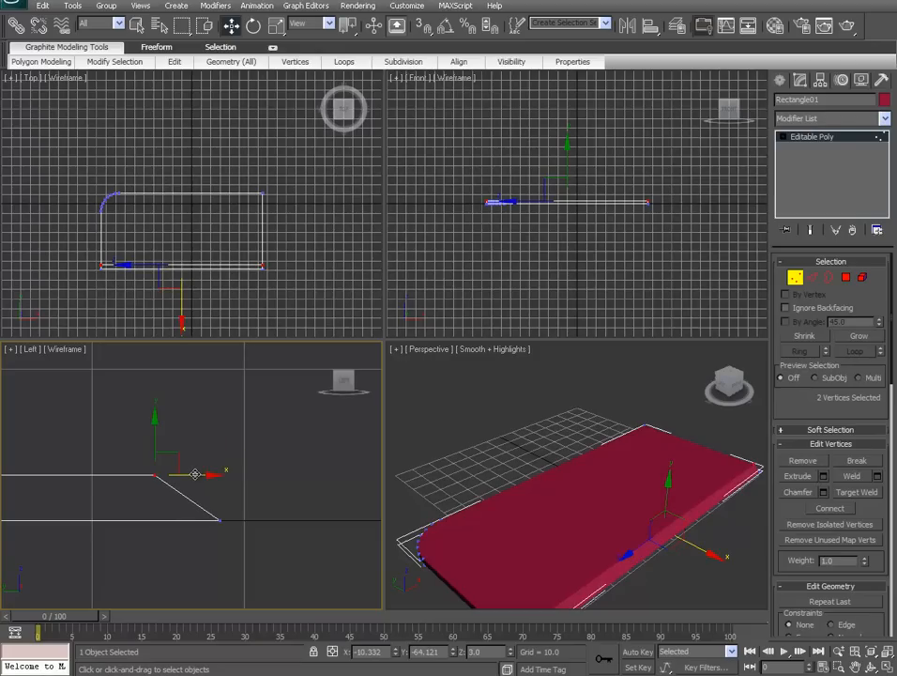
mouse_move(192, 477)
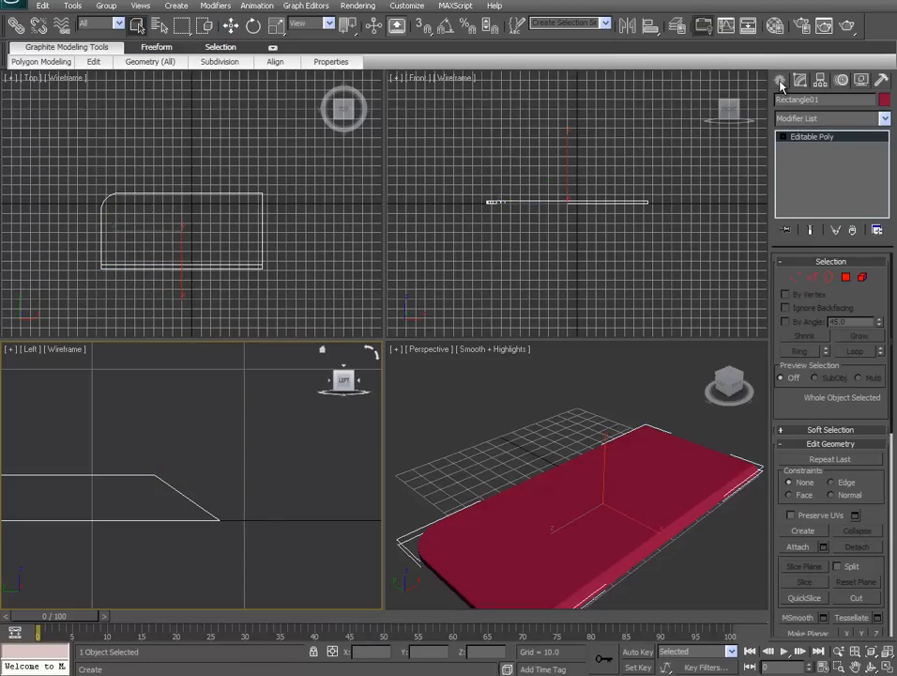
Step: Select a group of handle vertices in the Left viewport and move them to shape the profile
left_click(780, 79)
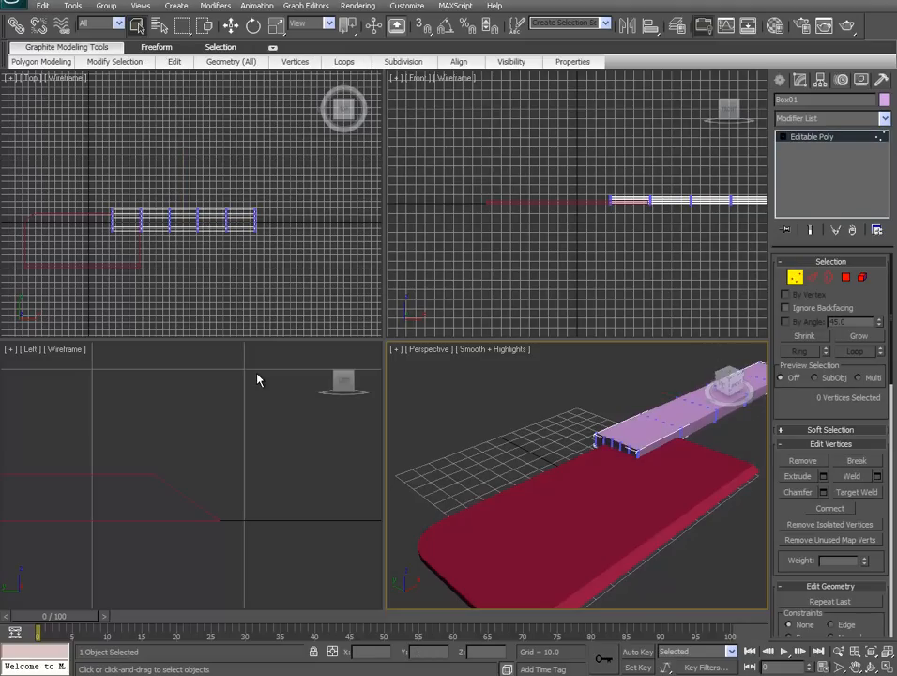
mouse_move(604, 508)
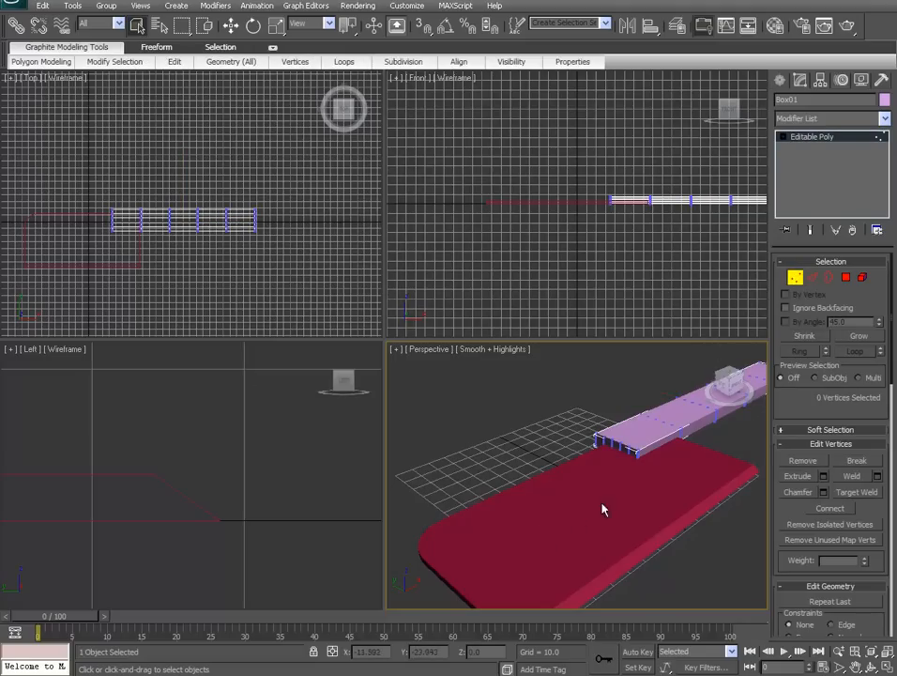
mouse_move(597, 251)
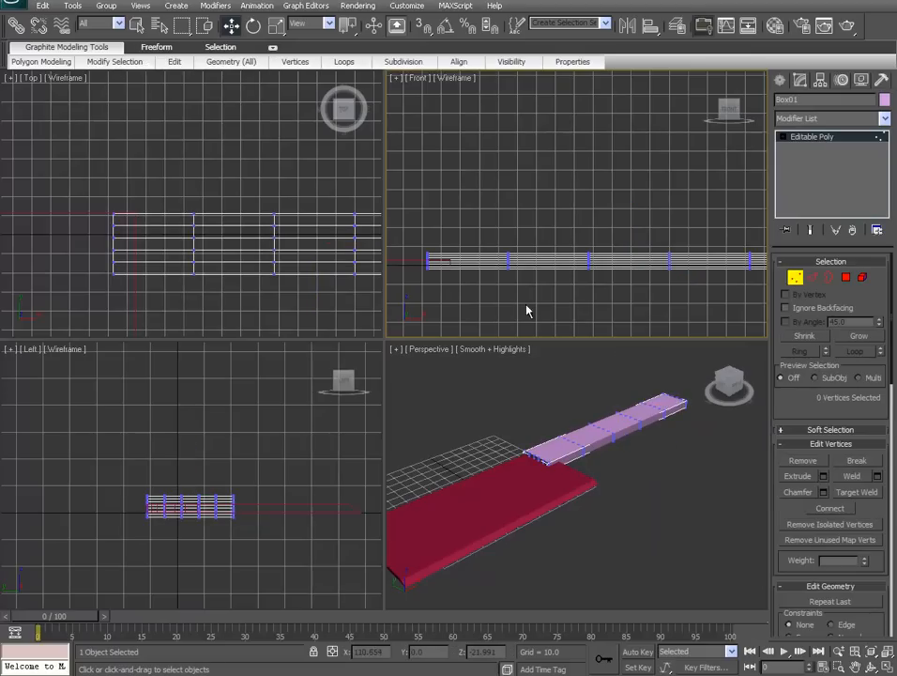
mouse_move(323, 511)
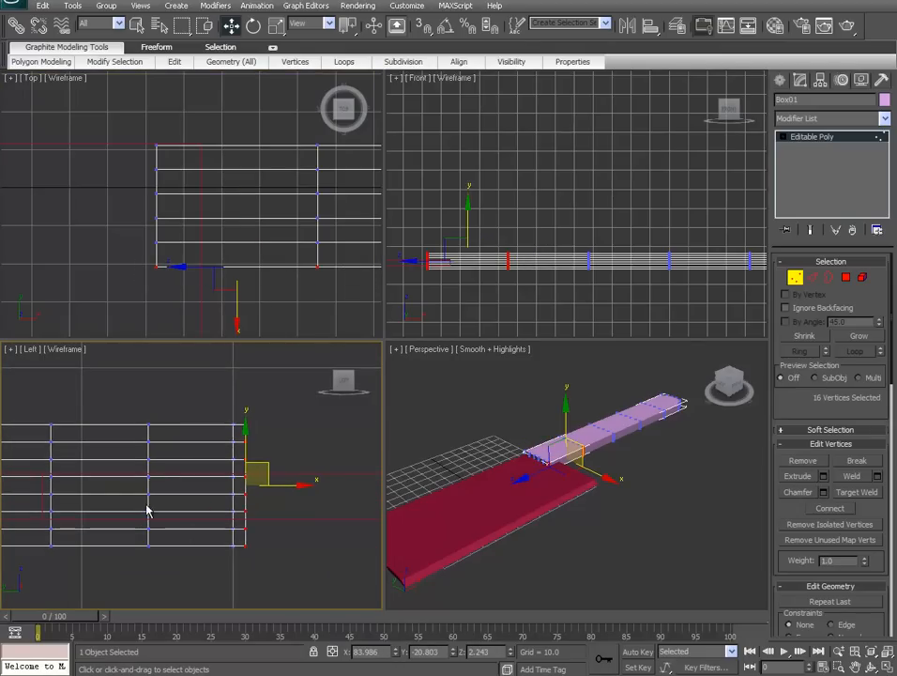
left_click_drag(135, 403, 173, 460)
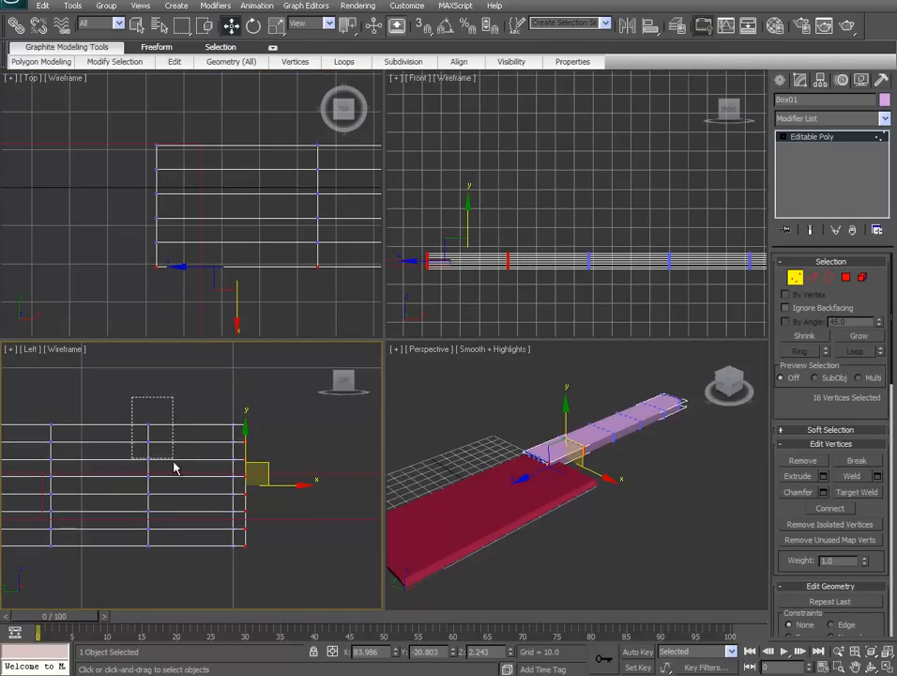
left_click_drag(173, 466, 265, 473)
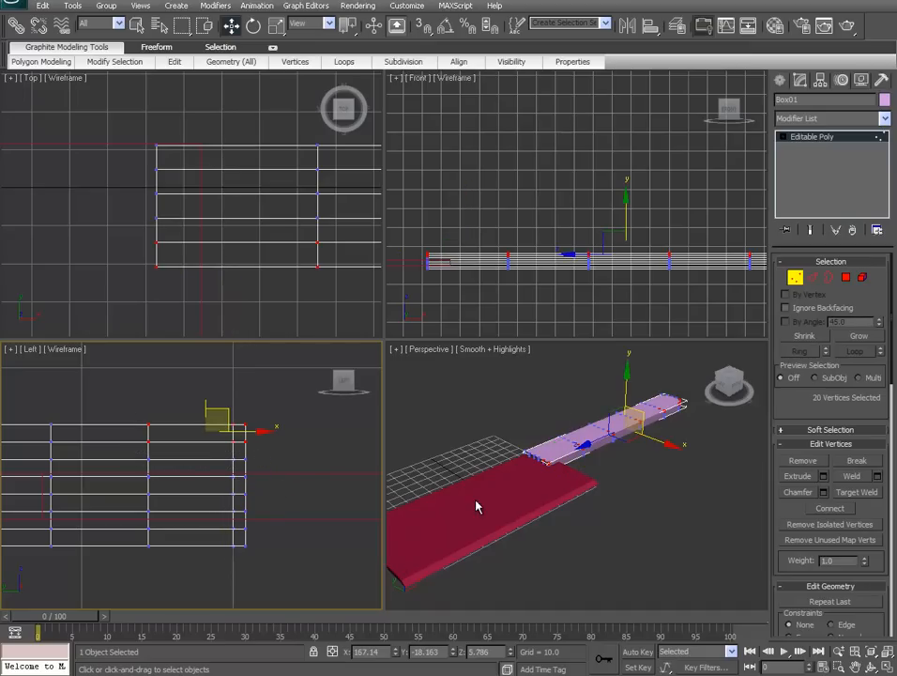
mouse_move(634, 312)
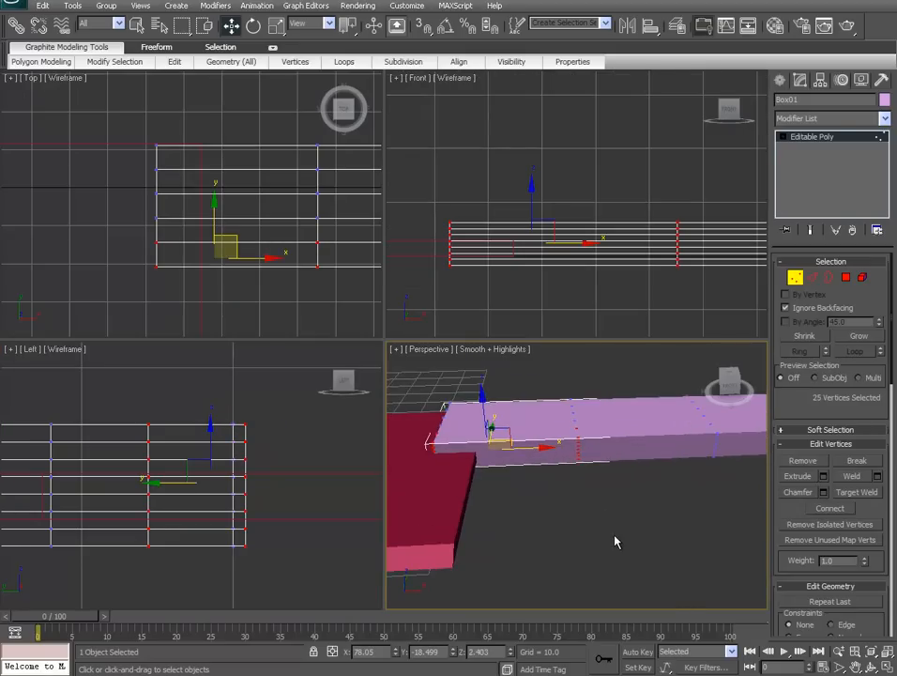
Step: Raise the vertices at the handle-blade joint along Z in the Perspective viewport
left_click_drag(616, 541, 629, 579)
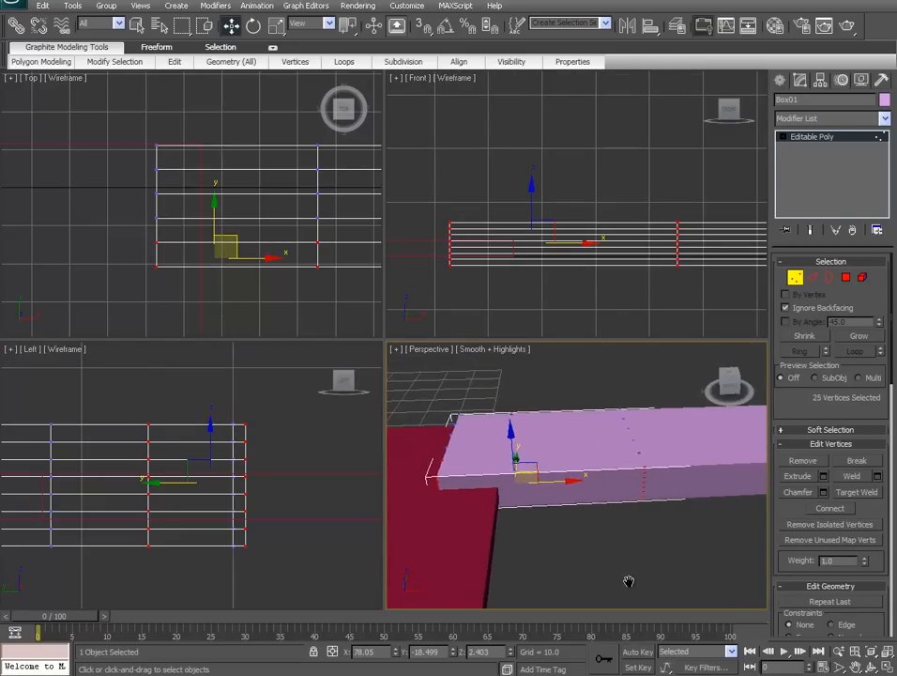
left_click(428, 497)
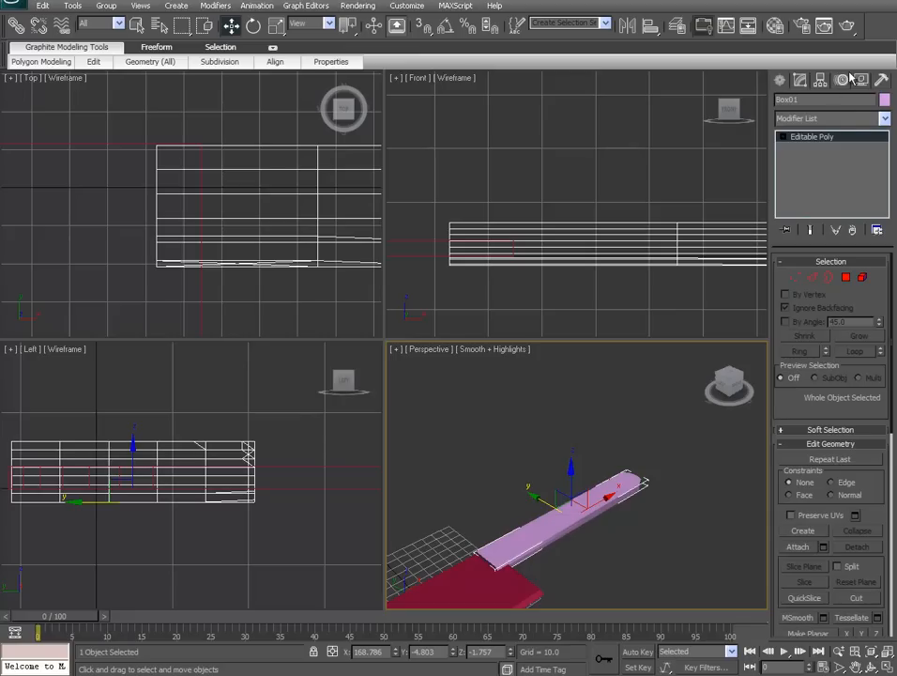
Step: Leave sub-object editing and bring up the Standard Primitives for a new object
left_click(829, 118)
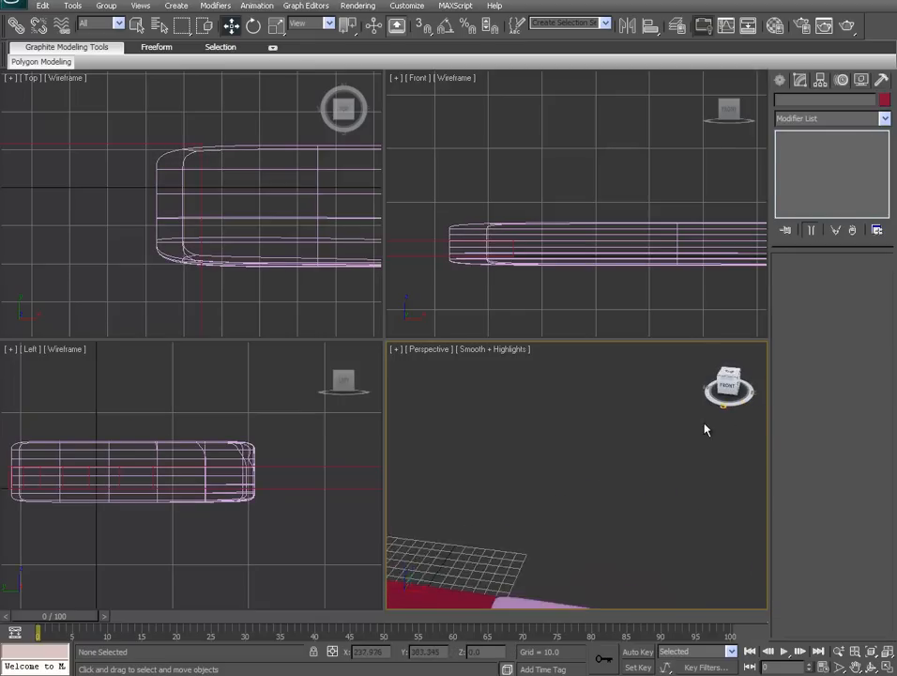
left_click(803, 213)
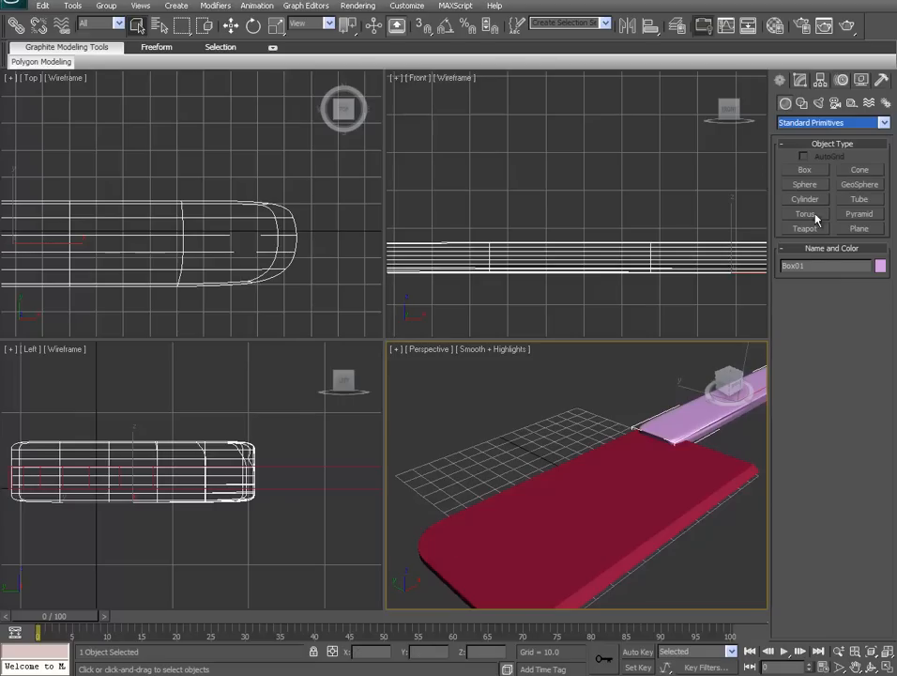
Step: Drag out a small cylinder in the Top viewport over the blade near the handle
left_click(803, 199)
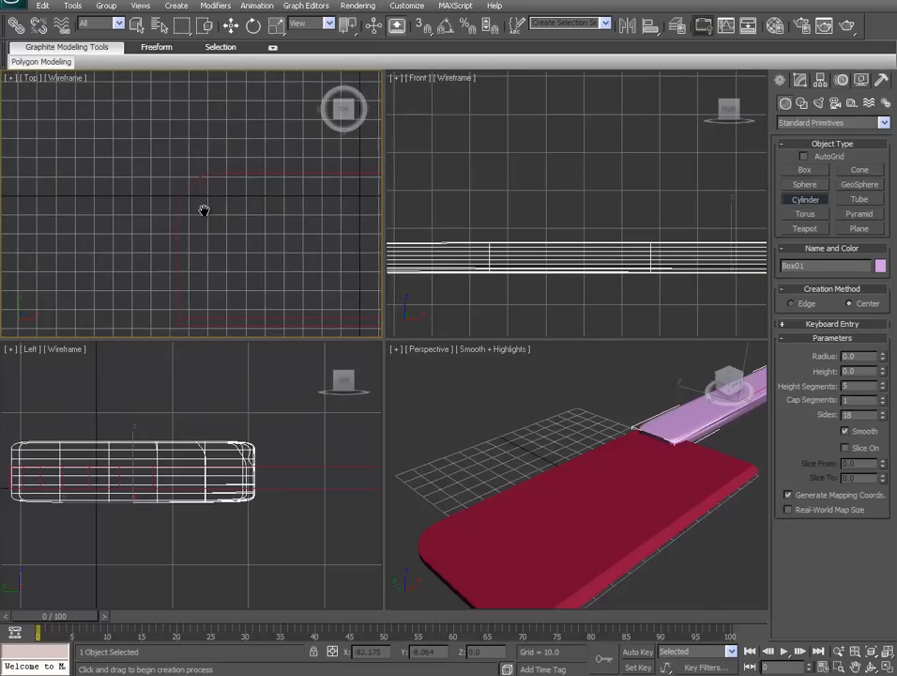
left_click_drag(202, 210, 222, 216)
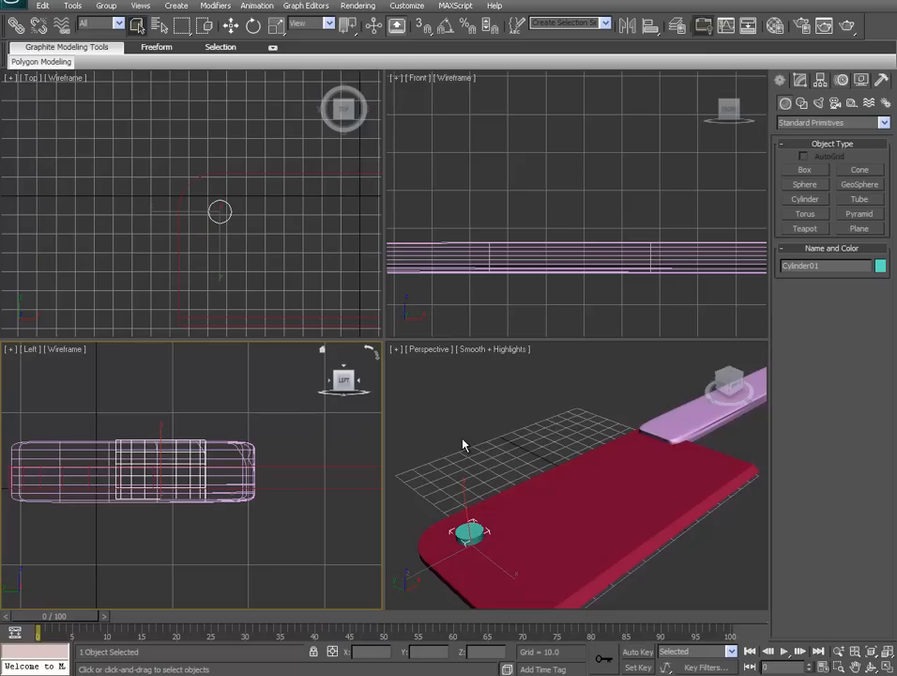
mouse_move(595, 506)
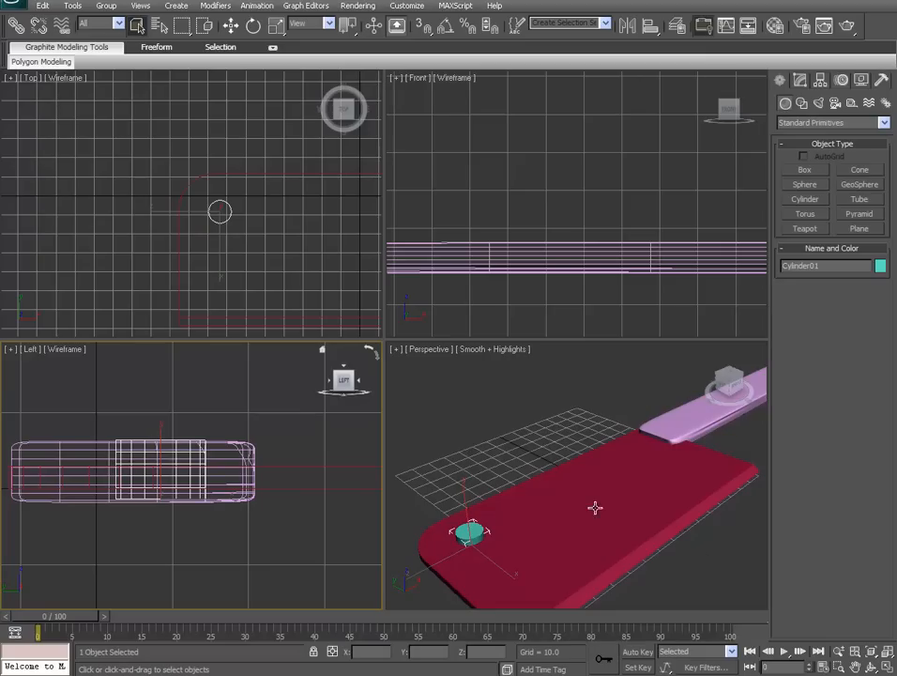
Step: Boolean-subtract the cylinder from the blade (A-B) to cut a round hole
left_click(830, 122)
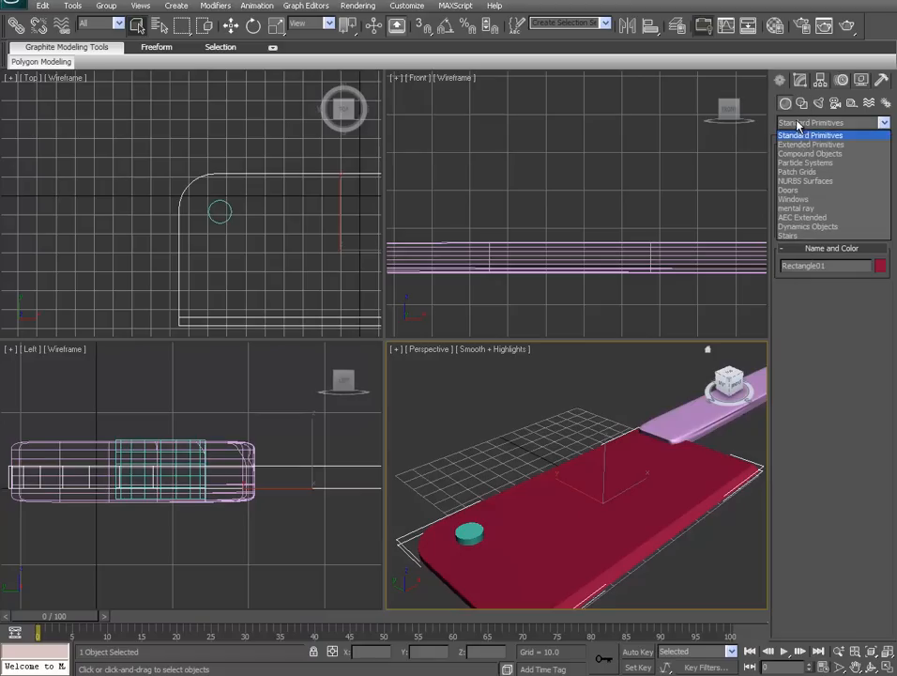
left_click(810, 153)
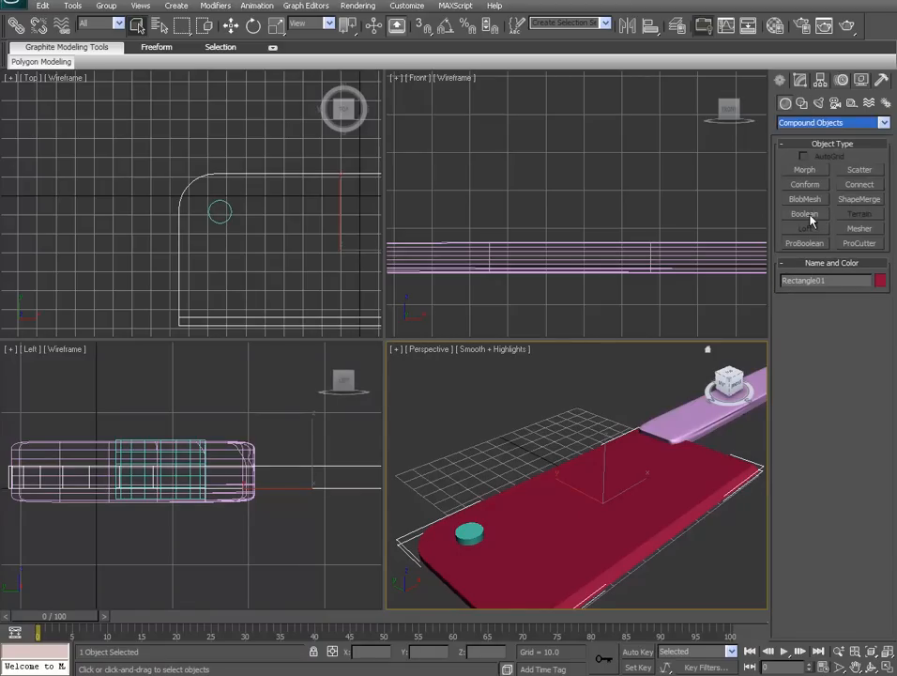
left_click(803, 214)
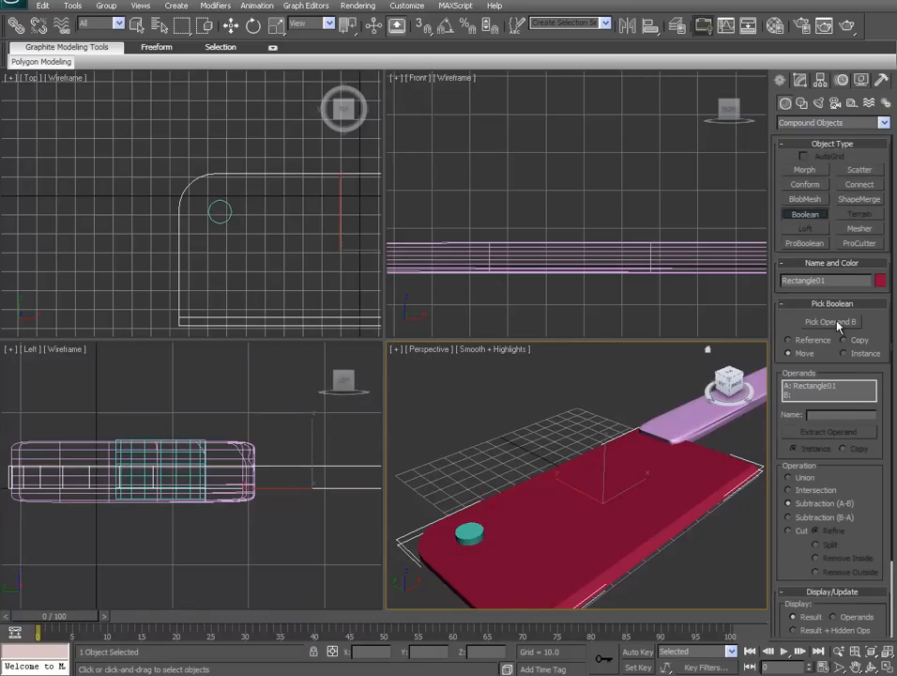
left_click(829, 323)
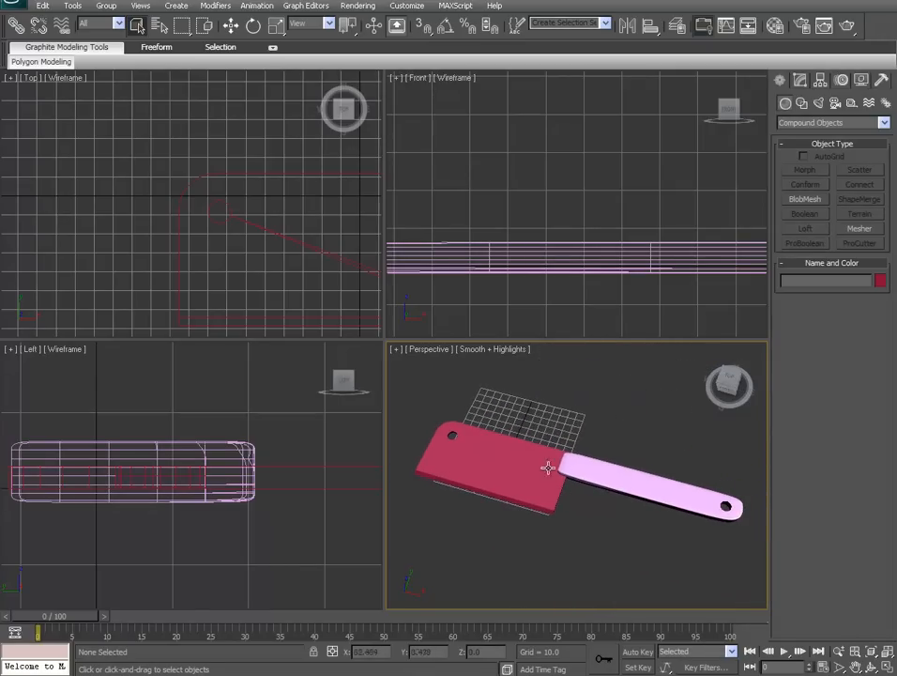
mouse_move(590, 518)
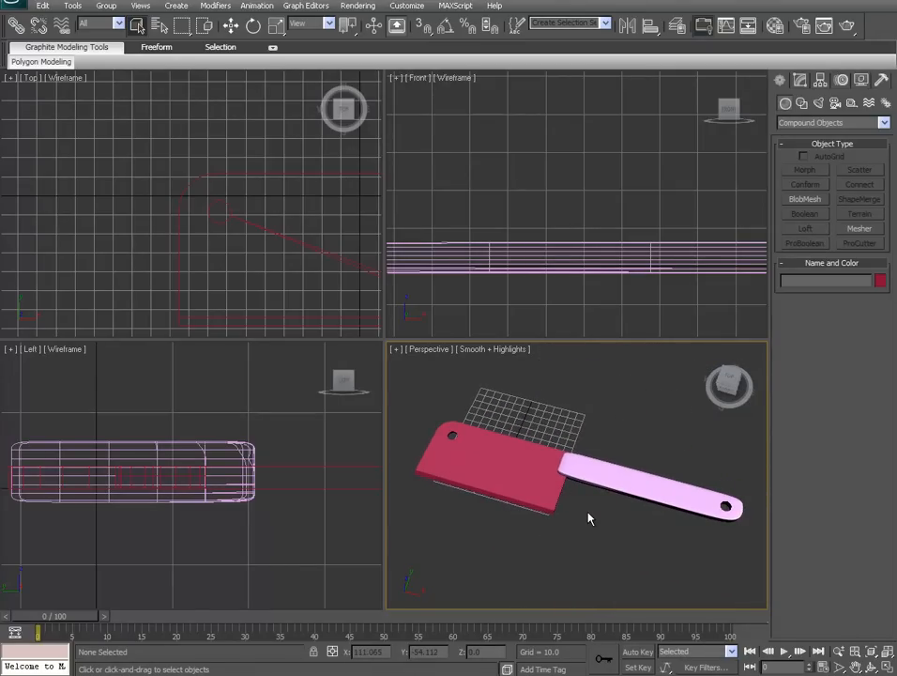
mouse_move(586, 511)
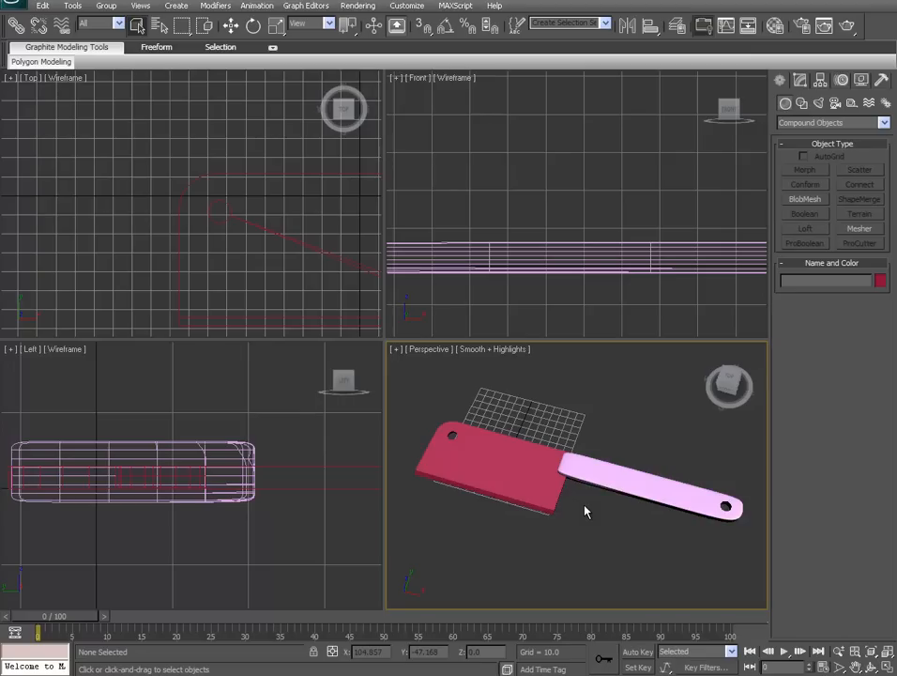
mouse_move(612, 563)
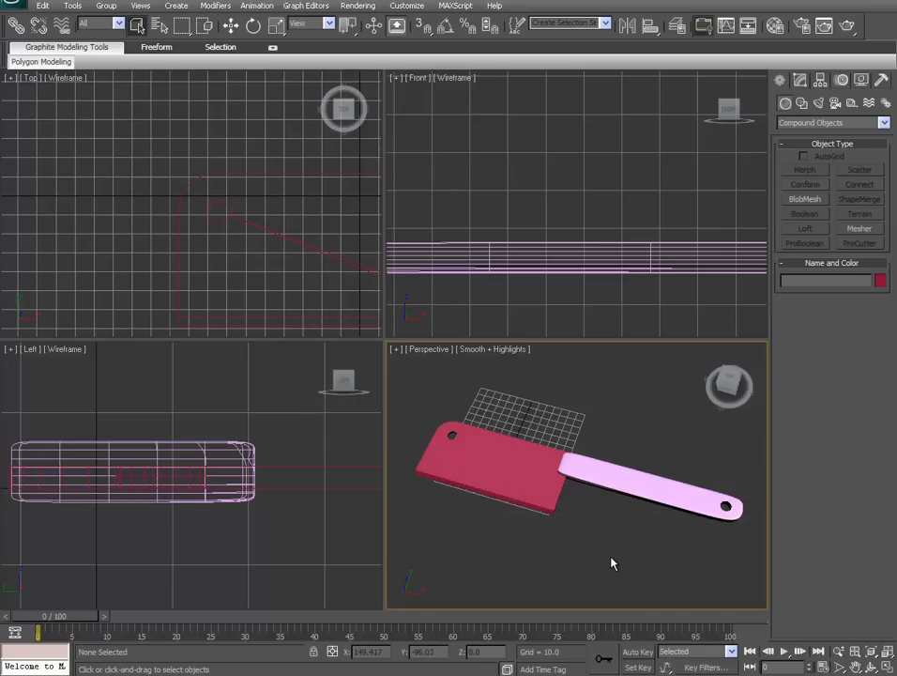
mouse_move(431, 578)
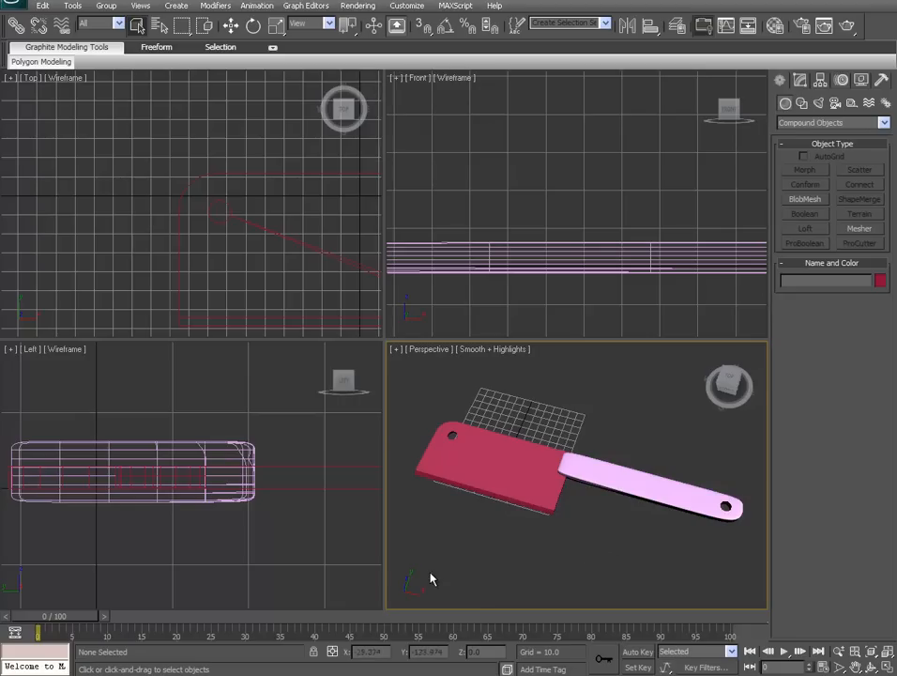